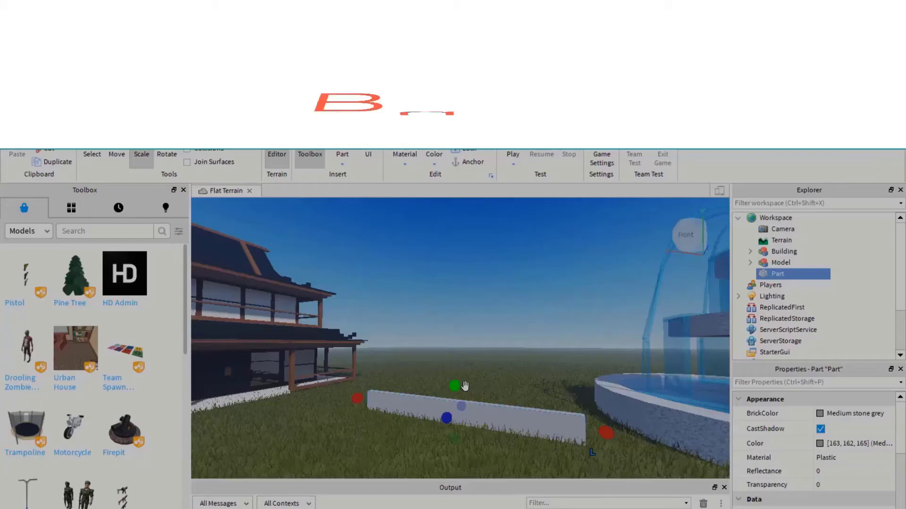
Step: Insert a grey Block part on the grass and stretch it into a tall wall
click(512, 154)
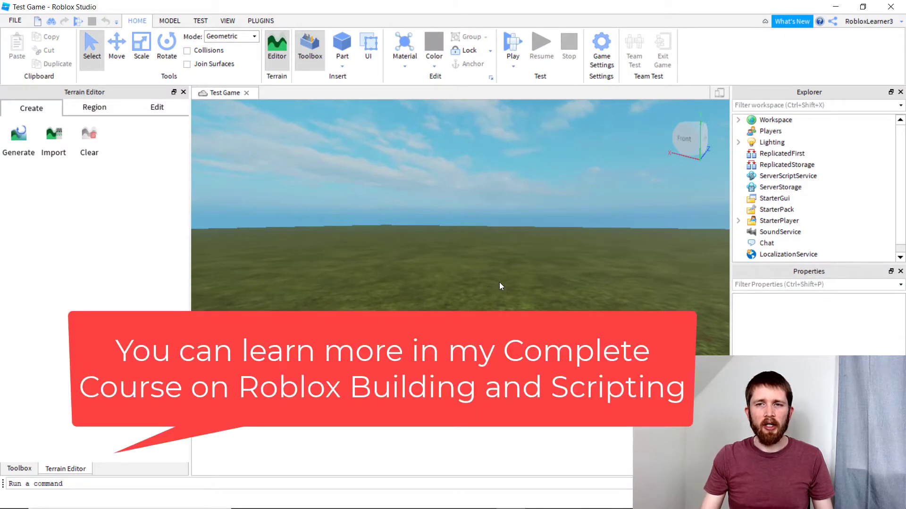
mouse_move(507, 291)
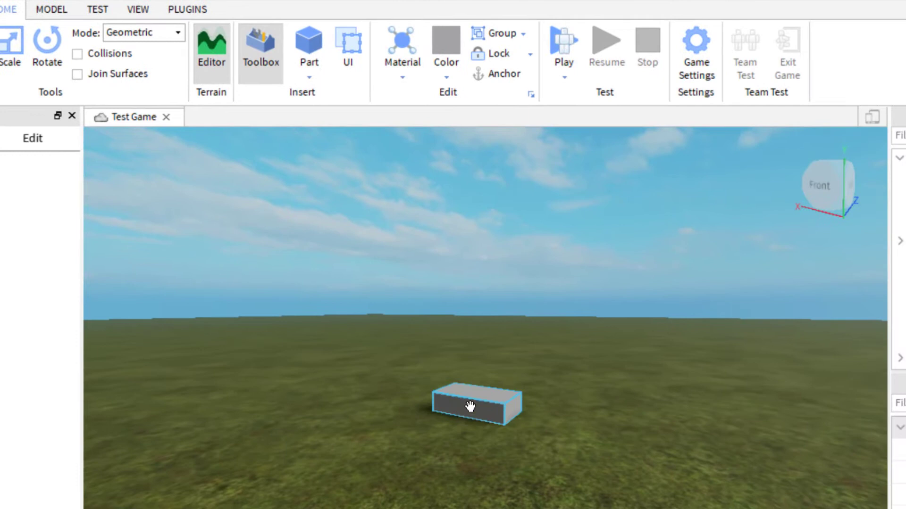
click(8, 49)
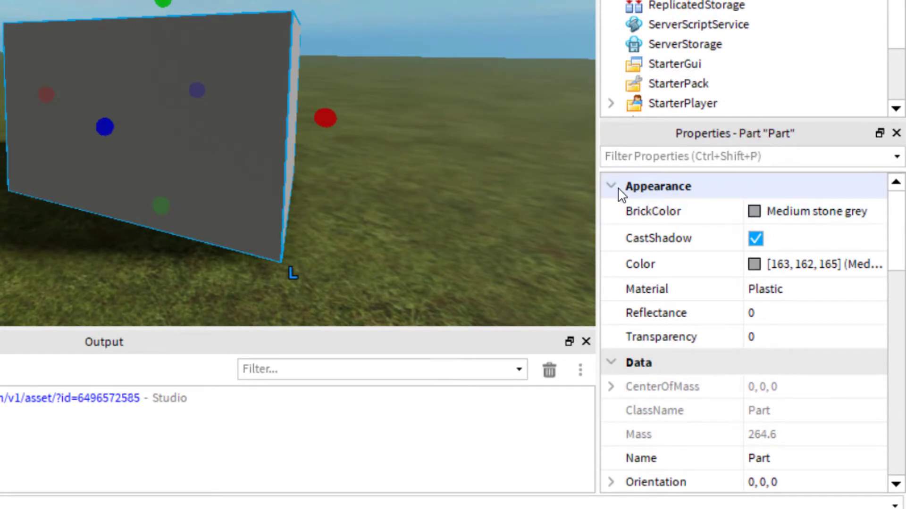
mouse_move(658, 189)
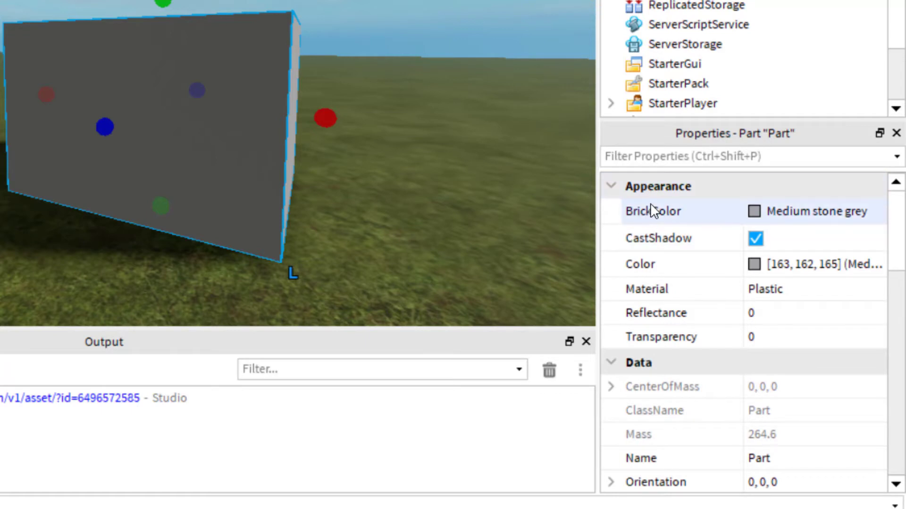
mouse_move(672, 245)
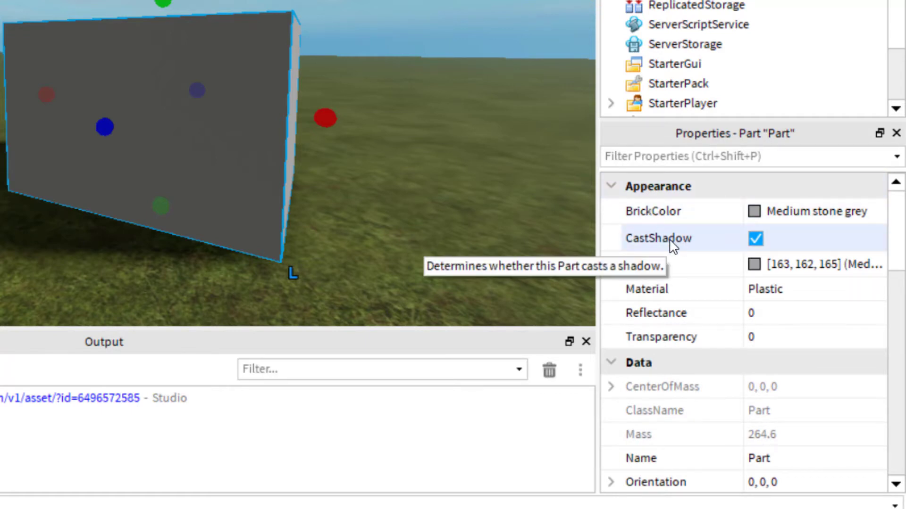
Step: Uncheck and recheck the wall Part's CastShadow property
click(754, 238)
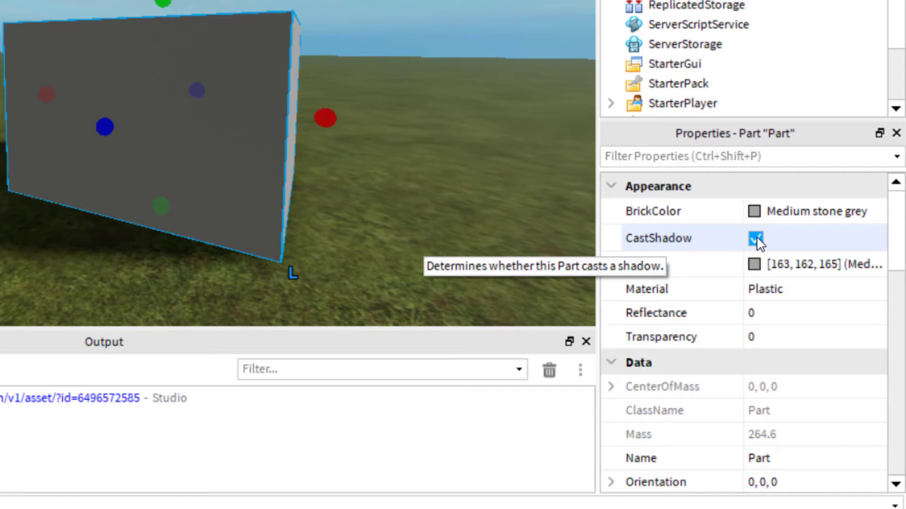
click(755, 238)
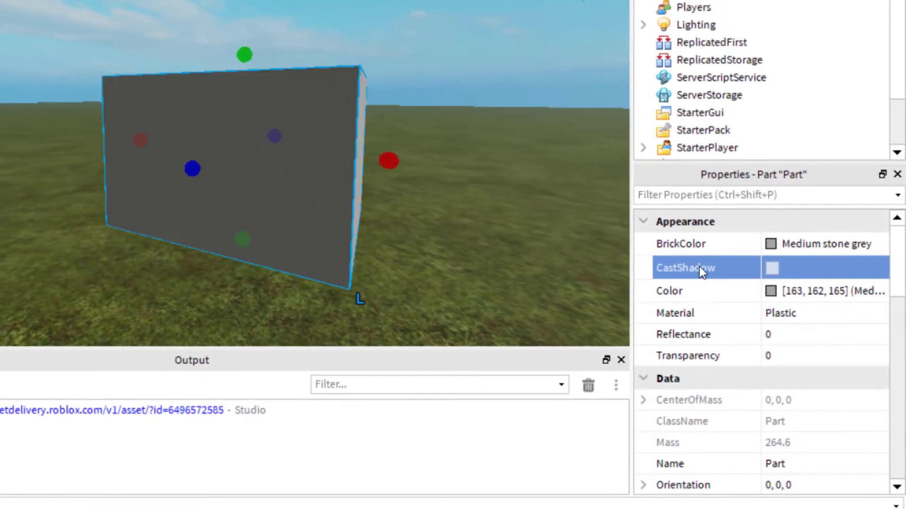
click(770, 268)
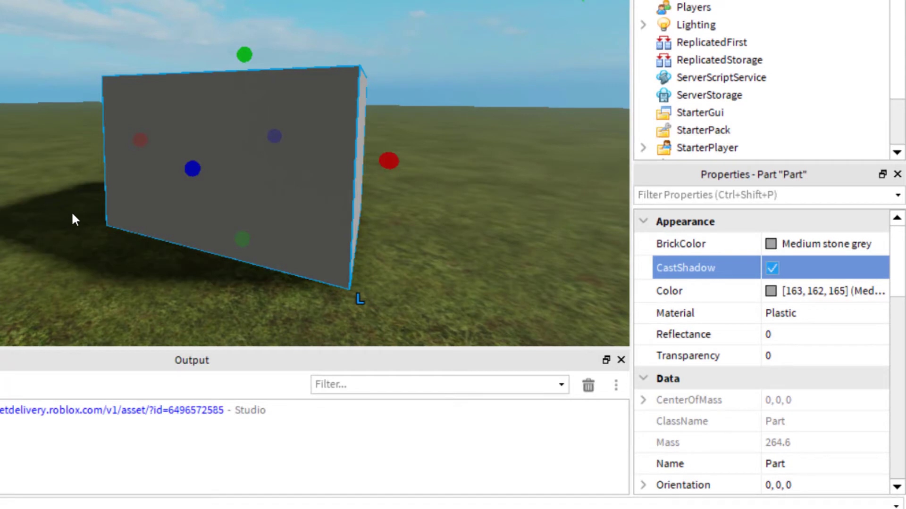
mouse_move(638, 279)
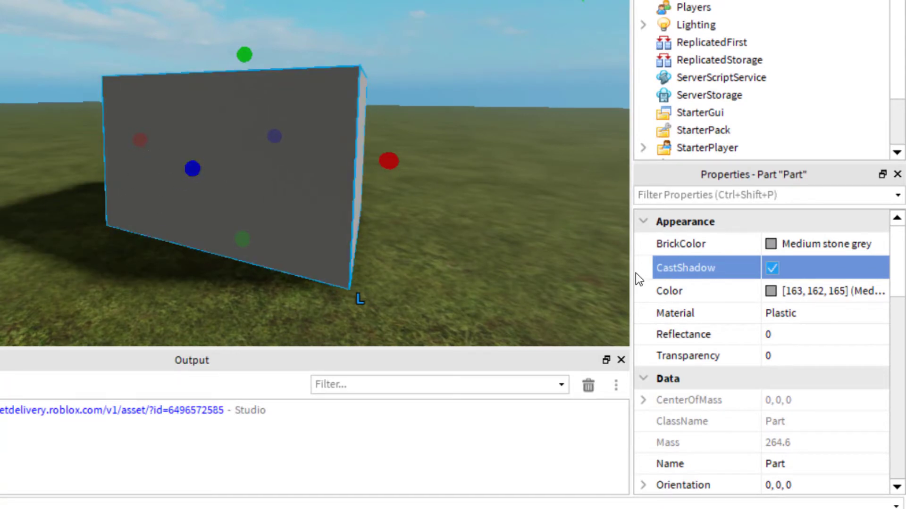
mouse_move(581, 204)
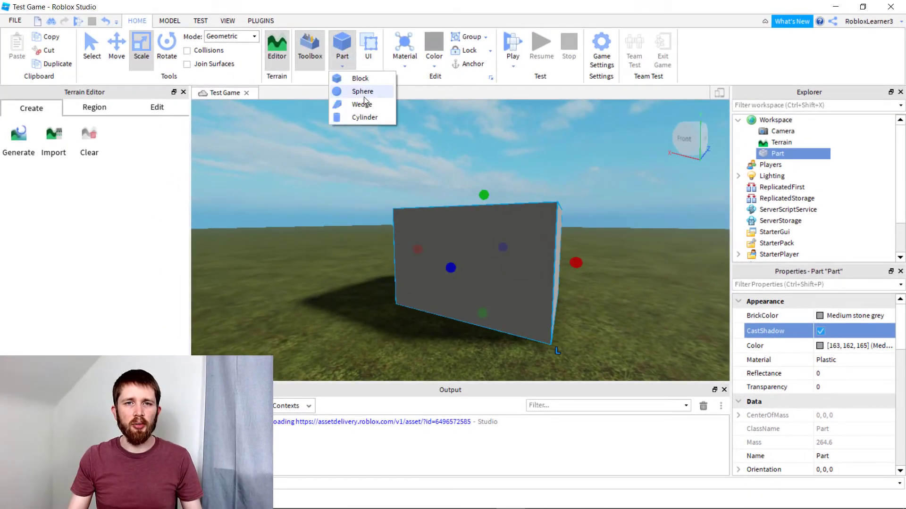
Step: Add a Sphere part behind the wall and toggle its CastShadow off and on
click(362, 91)
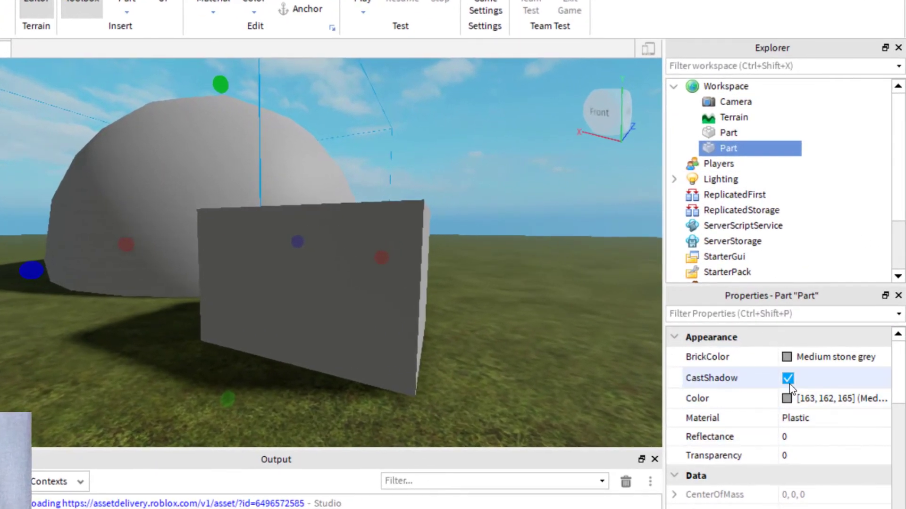
click(786, 378)
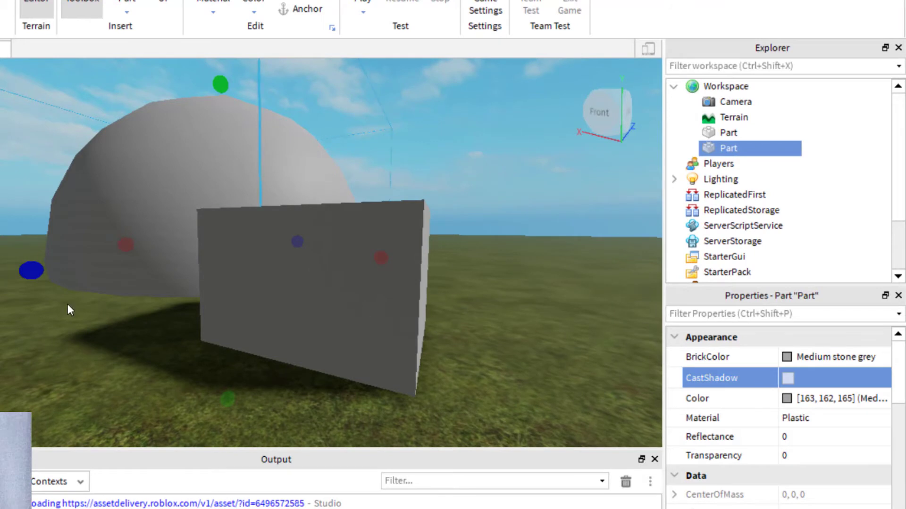
click(786, 379)
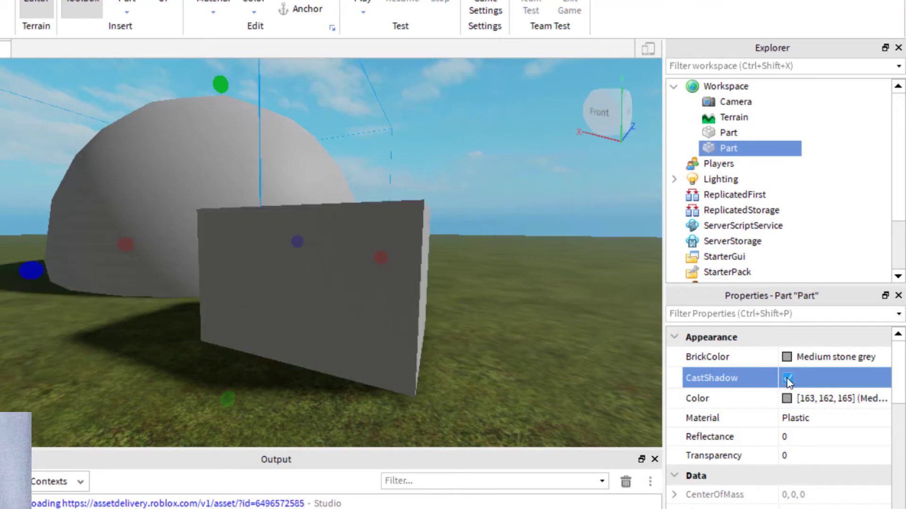
click(787, 377)
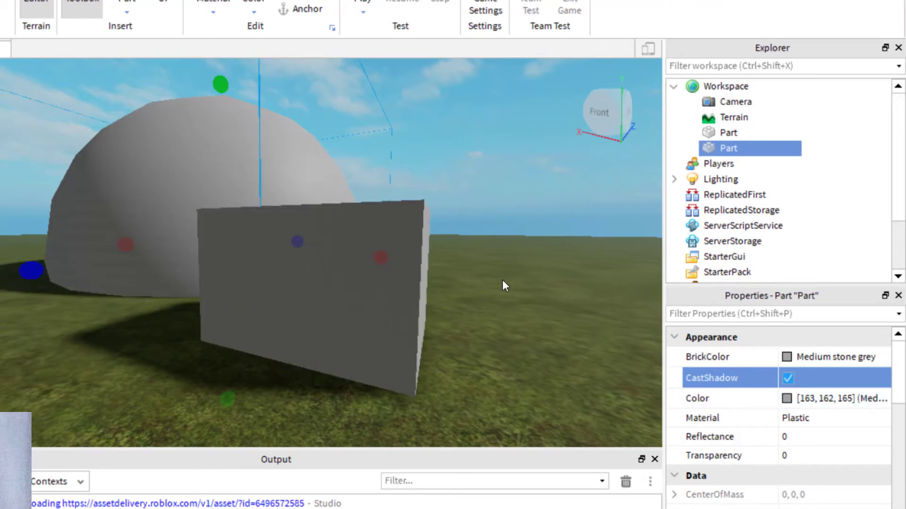
mouse_move(508, 286)
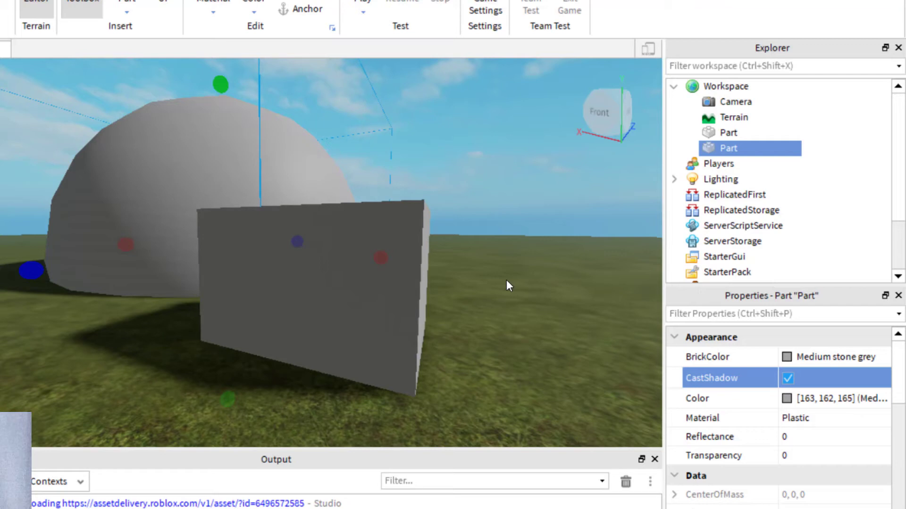
mouse_move(497, 318)
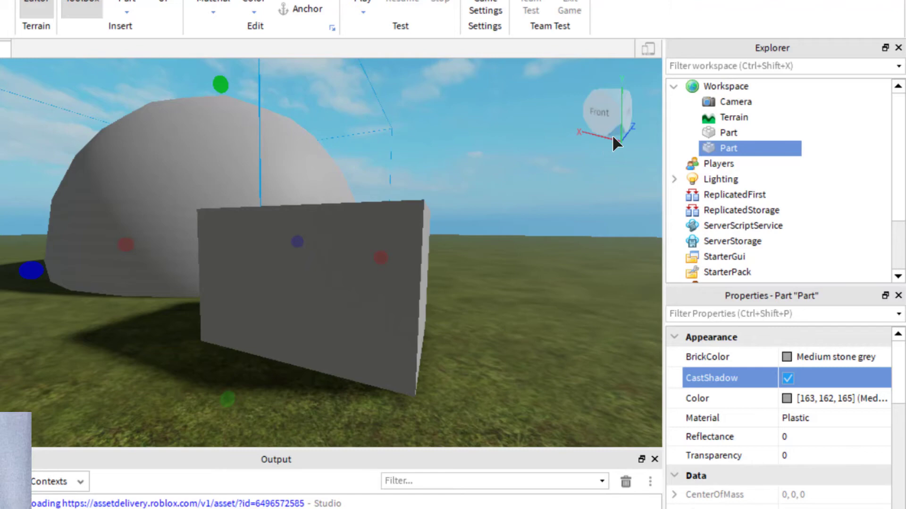
mouse_move(739, 51)
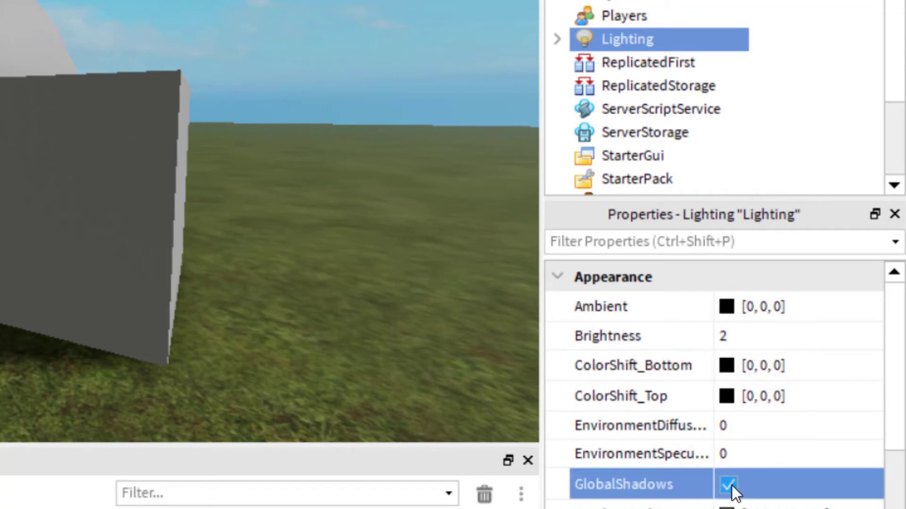
Step: Uncheck and recheck GlobalShadows on Lighting
click(728, 485)
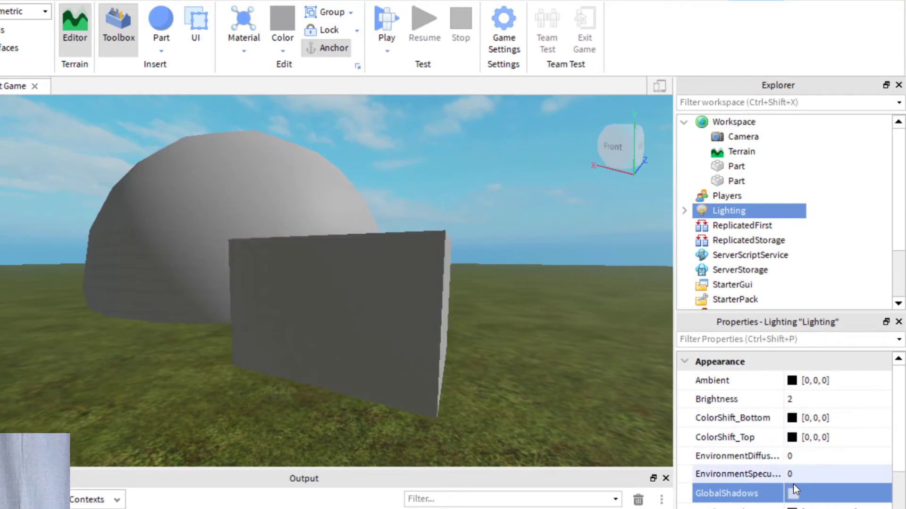
click(795, 493)
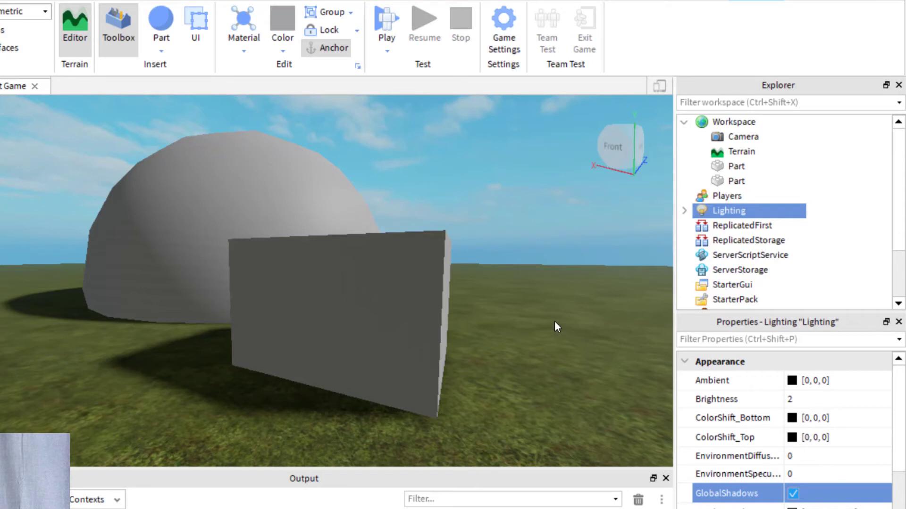
mouse_move(544, 322)
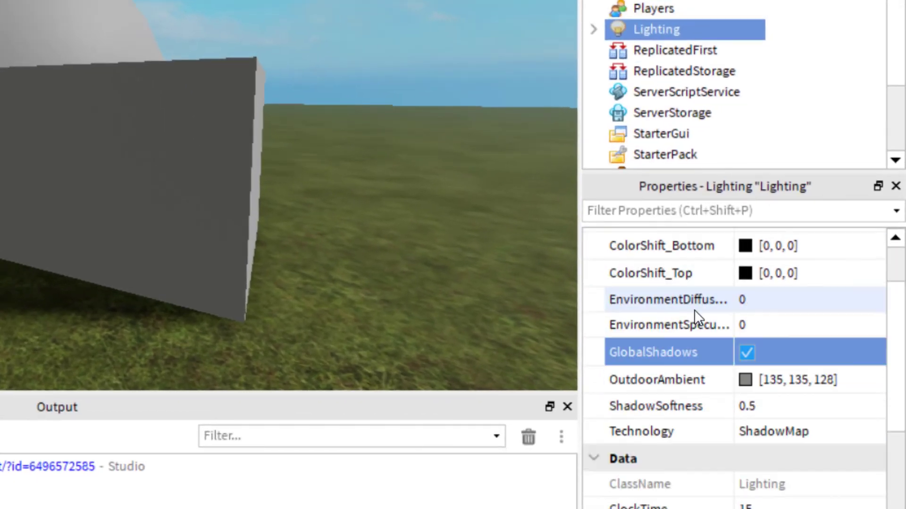
Step: Change Lighting ClockTime from 15 to 9
scroll(down, 3)
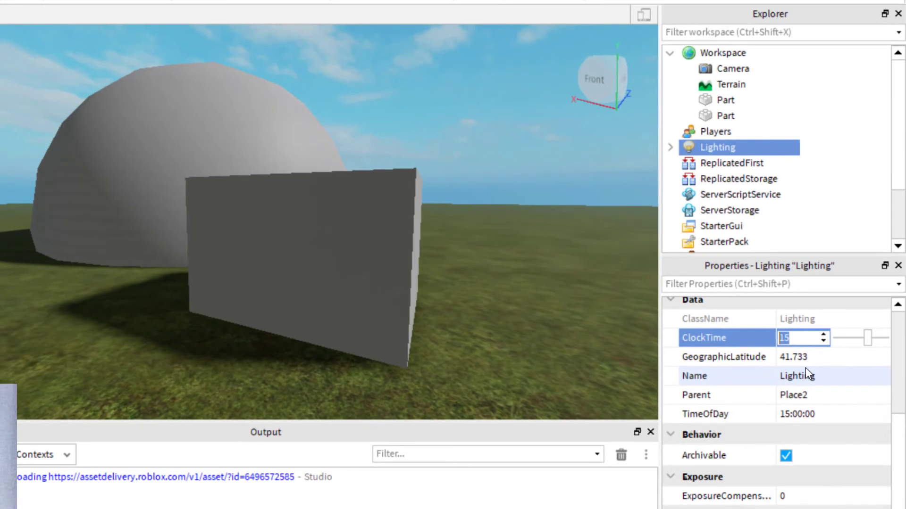
text(9)
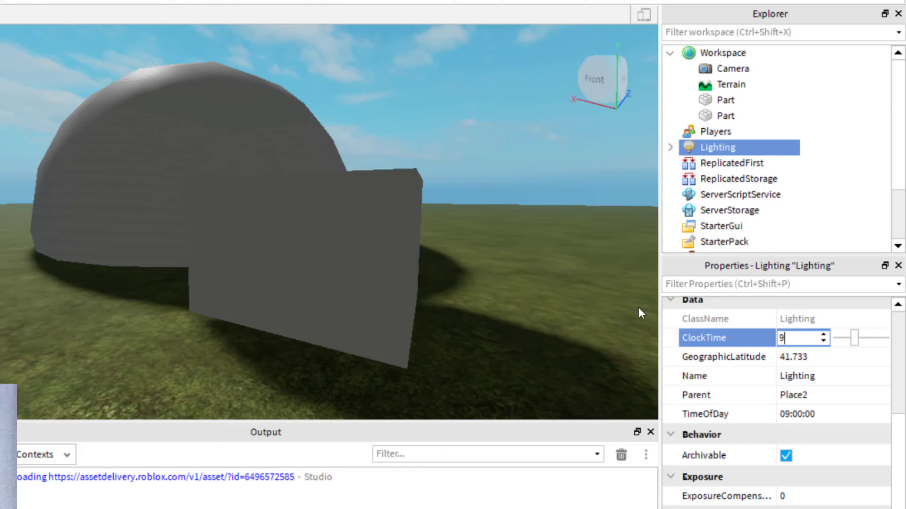
mouse_move(582, 262)
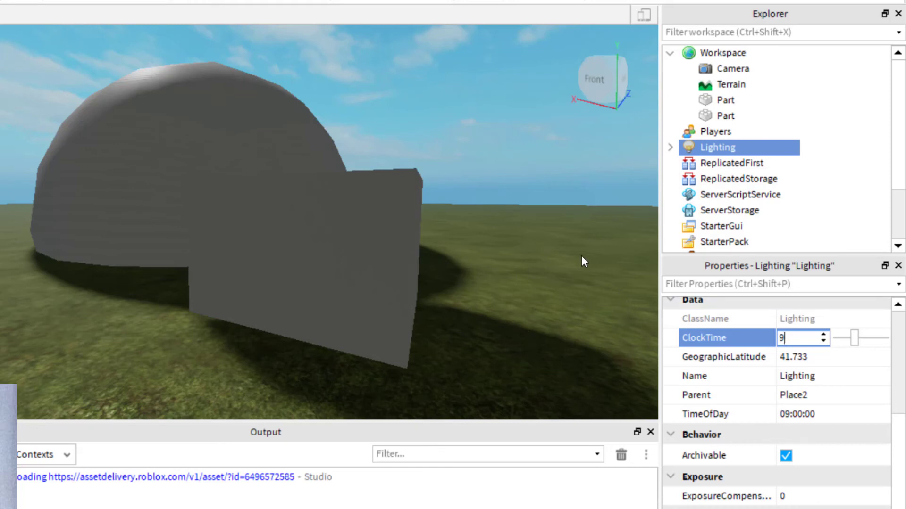